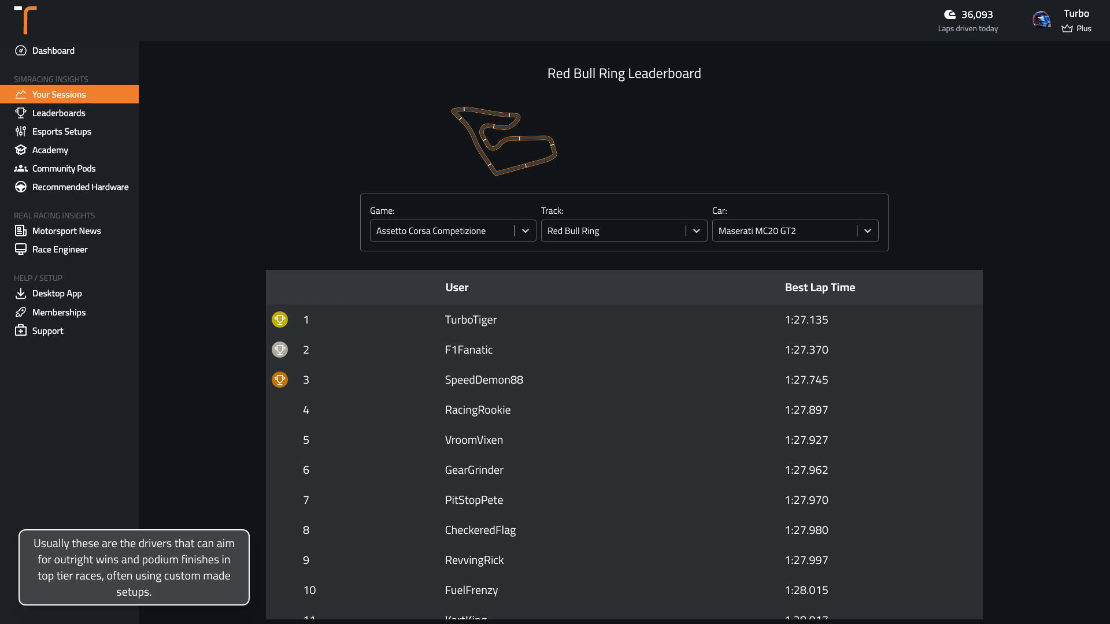
scroll(down, 3)
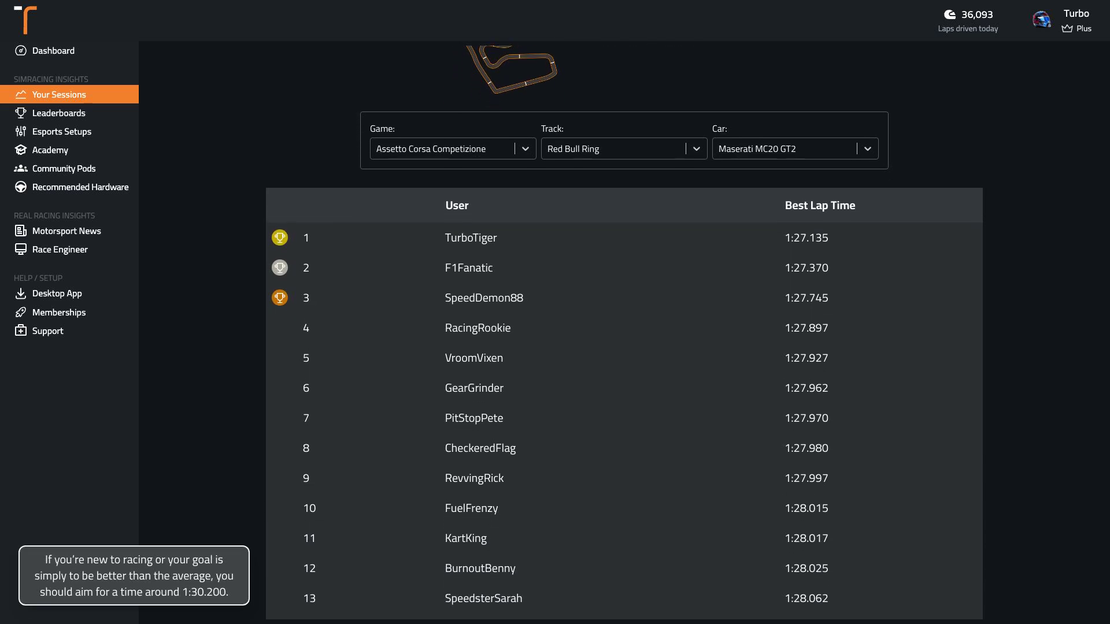
scroll(down, 3)
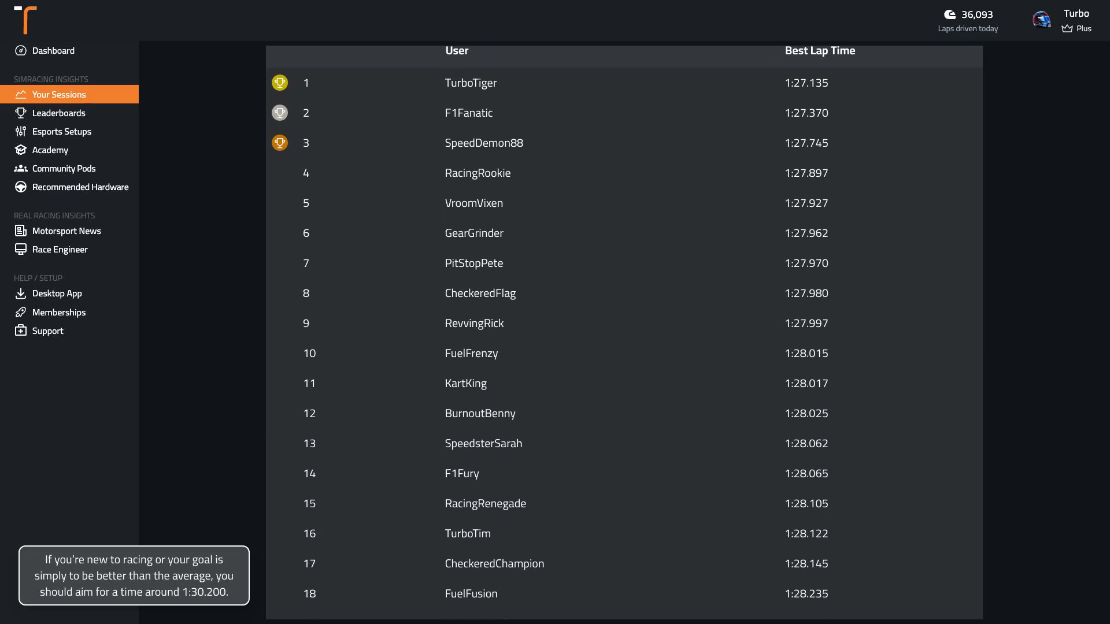
scroll(down, 3)
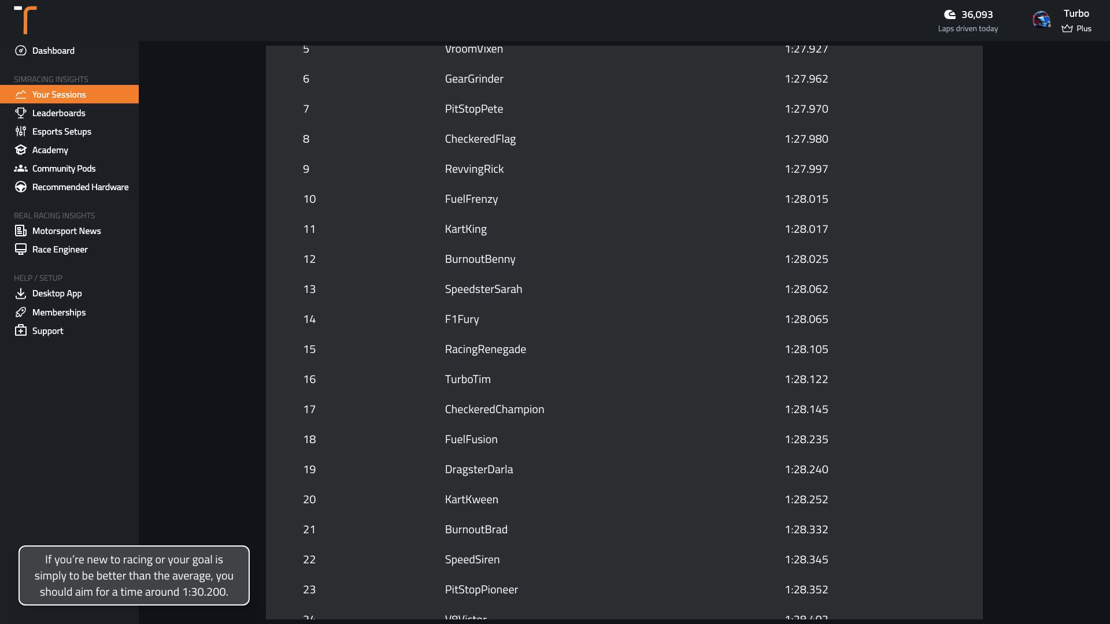
scroll(down, 3)
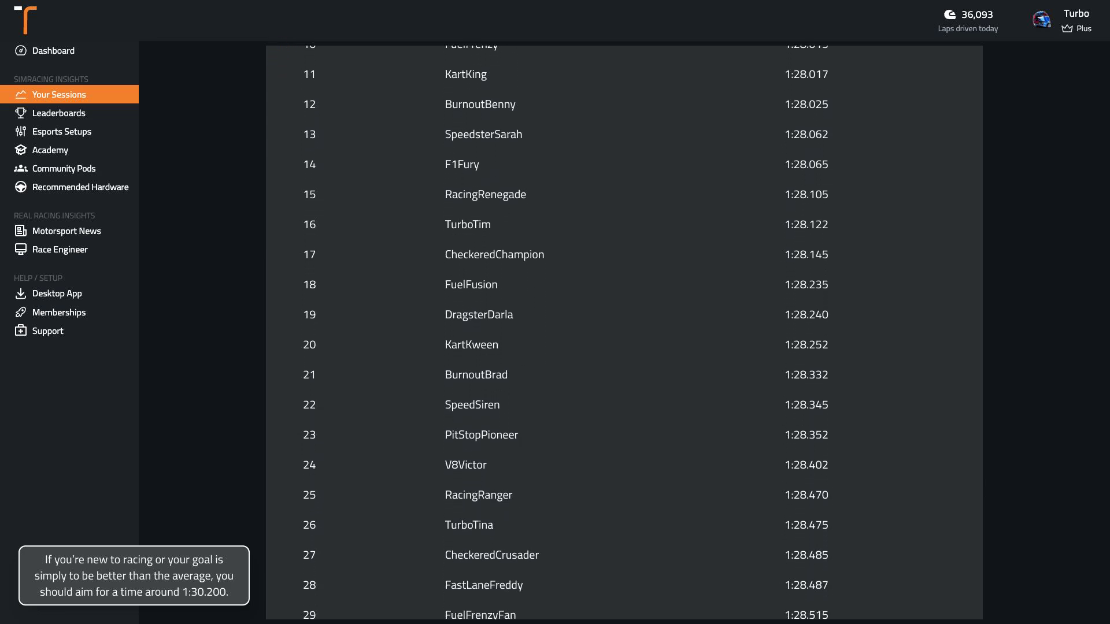
scroll(down, 3)
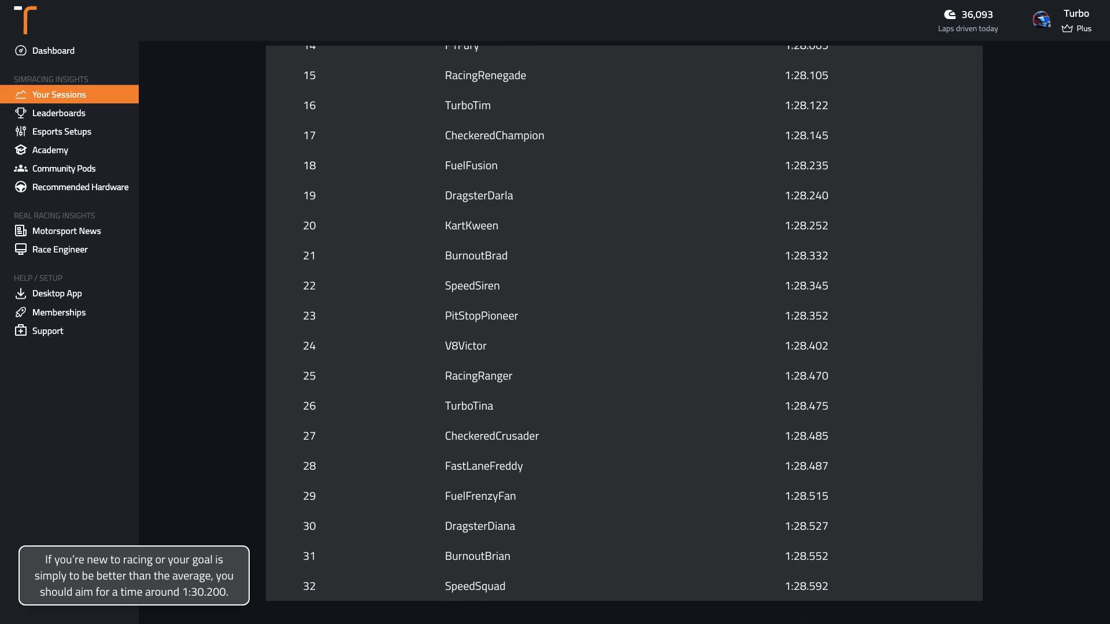